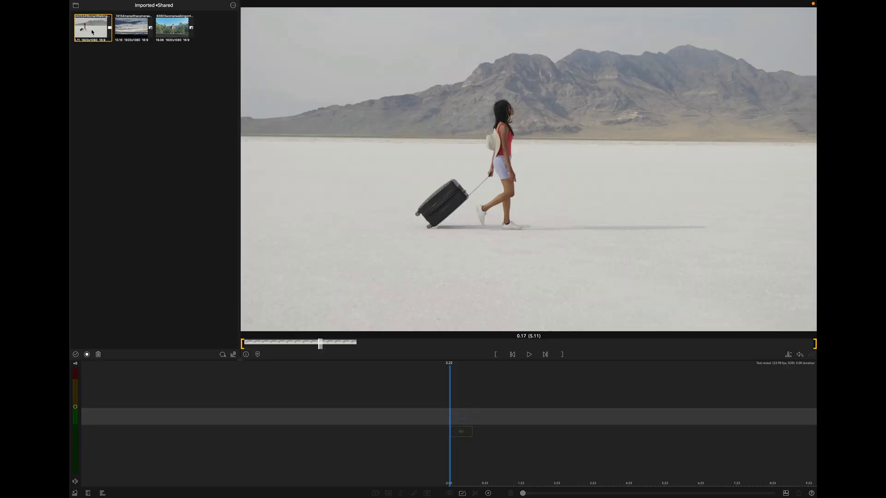
Add an EXPLORE title over the walking woman clip in AvantGarde Bold
drag(321, 343, 381, 342)
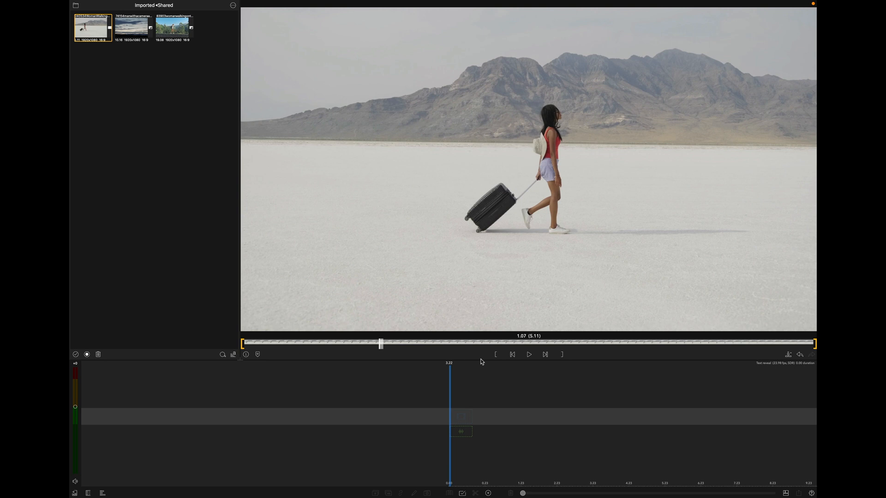
click(528, 354)
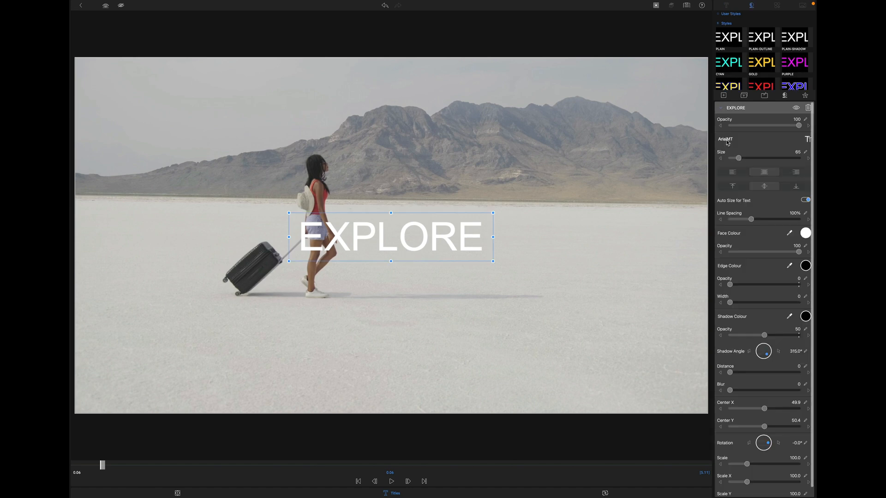
click(739, 138)
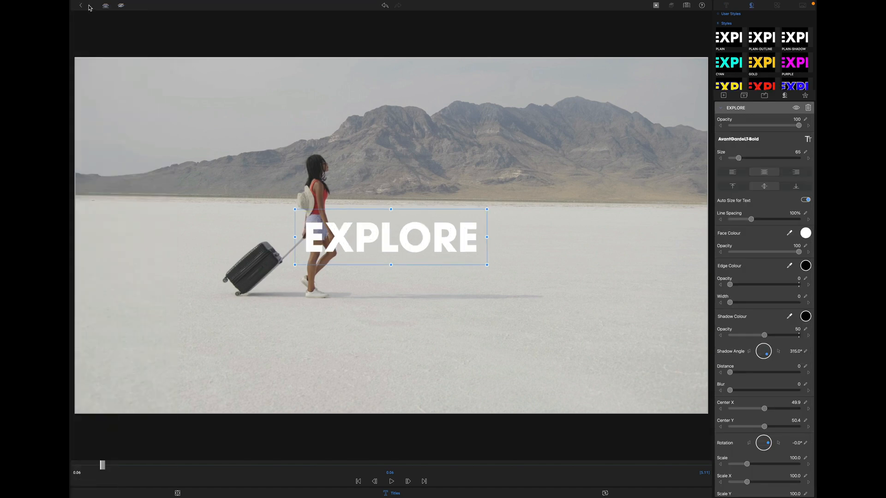
In Frame & Fit Cropping, crop the EXPLORE layer from the right to about 35
click(178, 493)
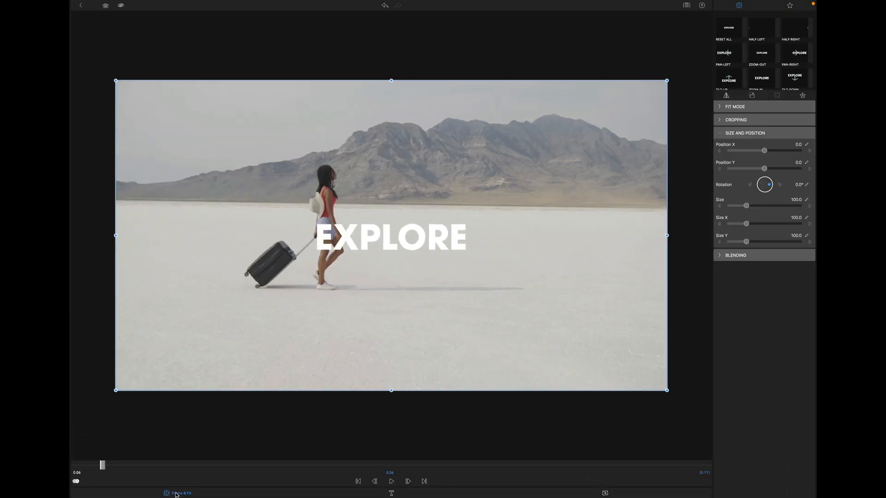
click(720, 133)
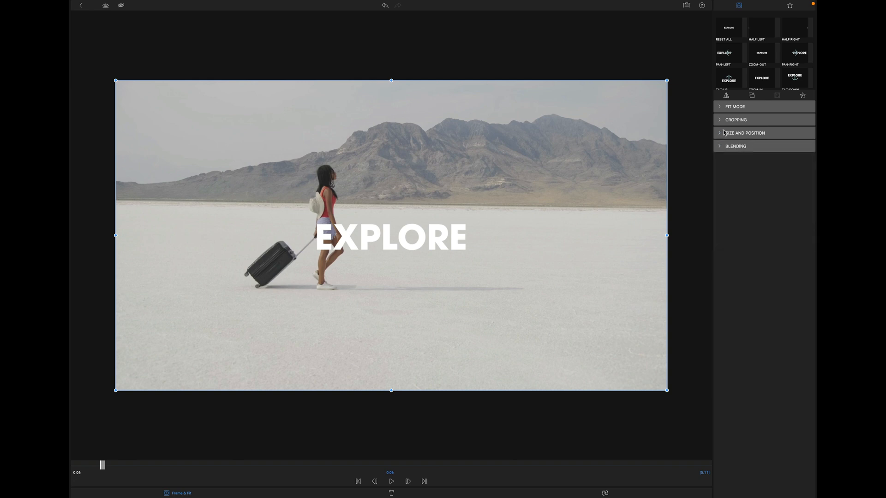
click(737, 119)
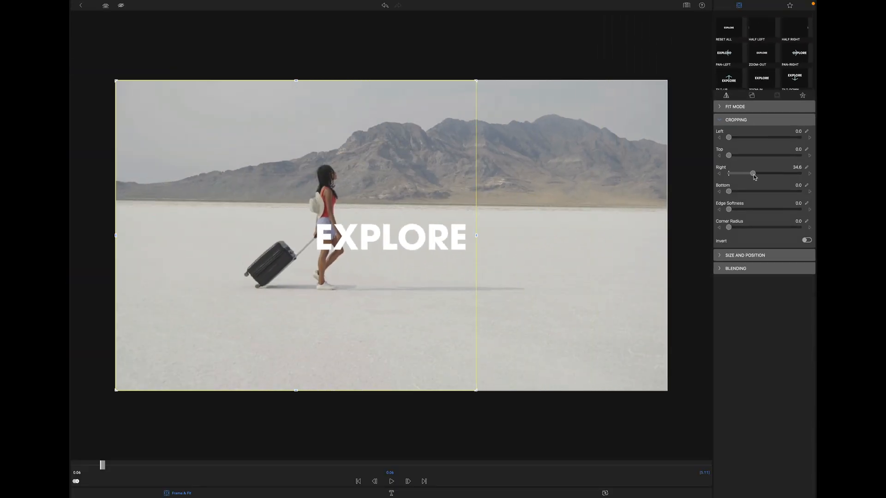
drag(754, 174, 774, 173)
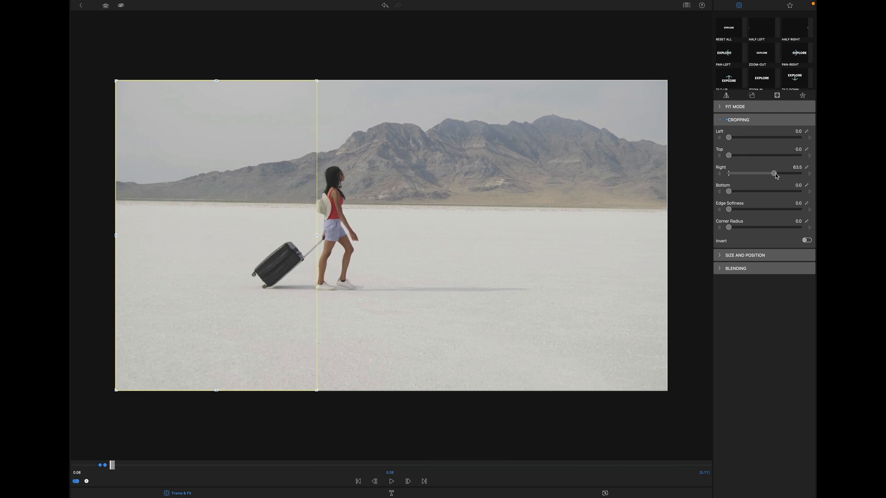
Keyframe the right crop so its edge tracks just behind the walking woman
drag(775, 175, 764, 175)
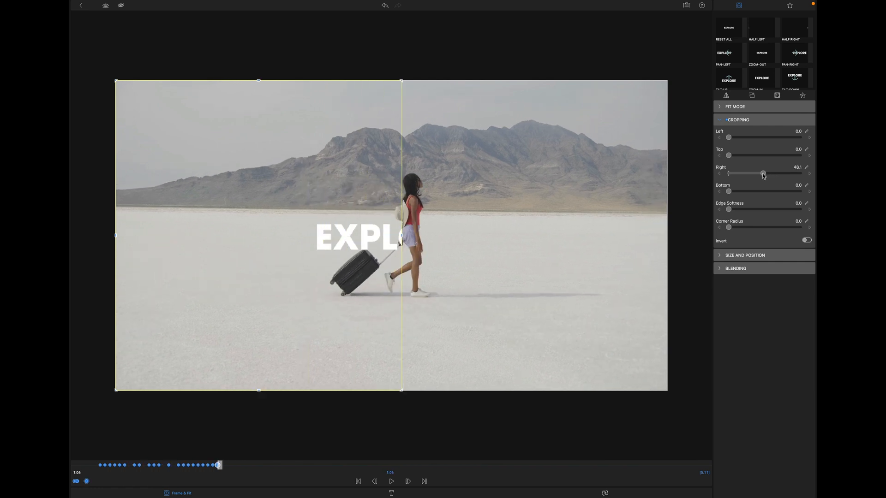